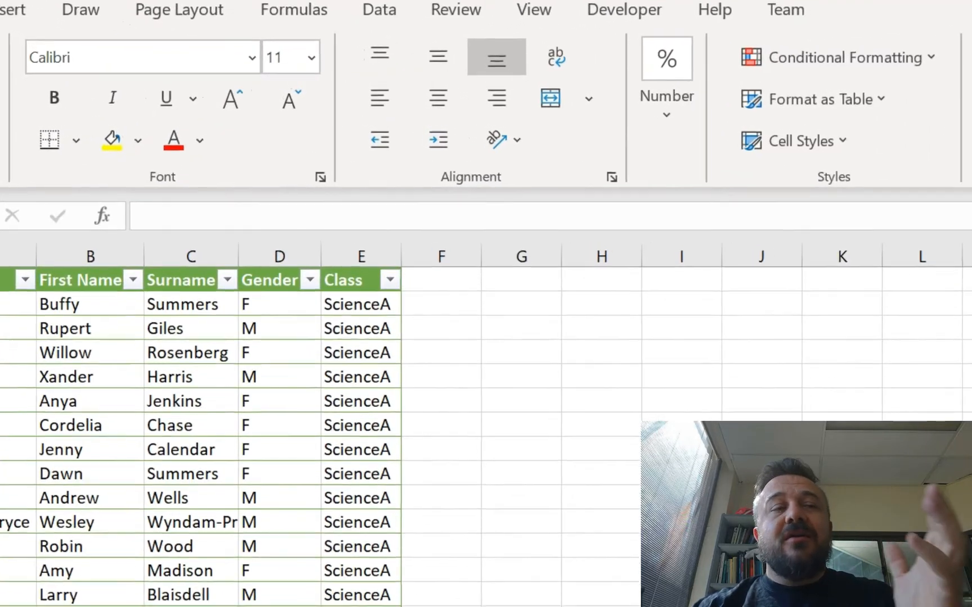
- Add an 'Email' header in F1 so the student table gains a new column
scroll("down", 3)
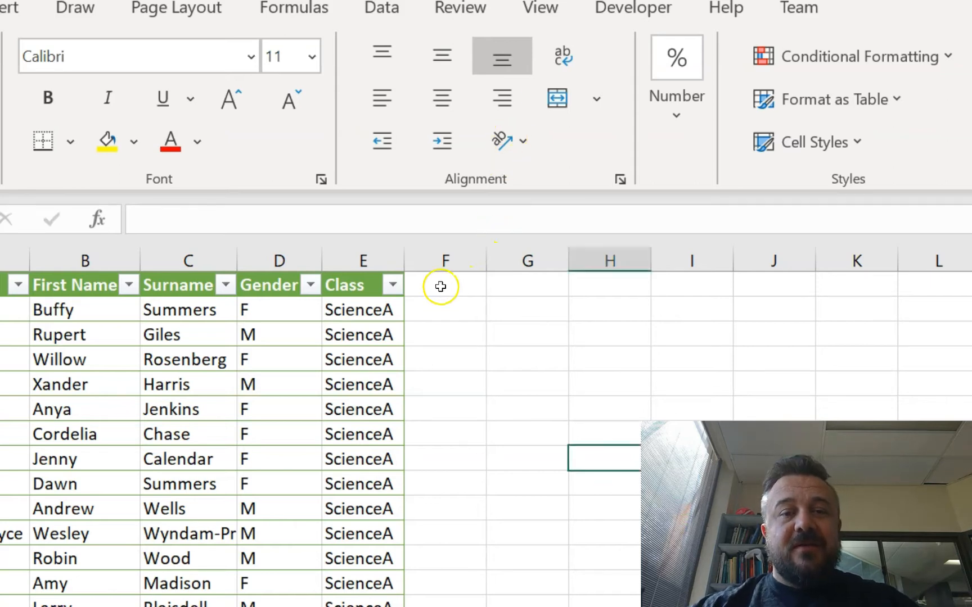
left_click(445, 285)
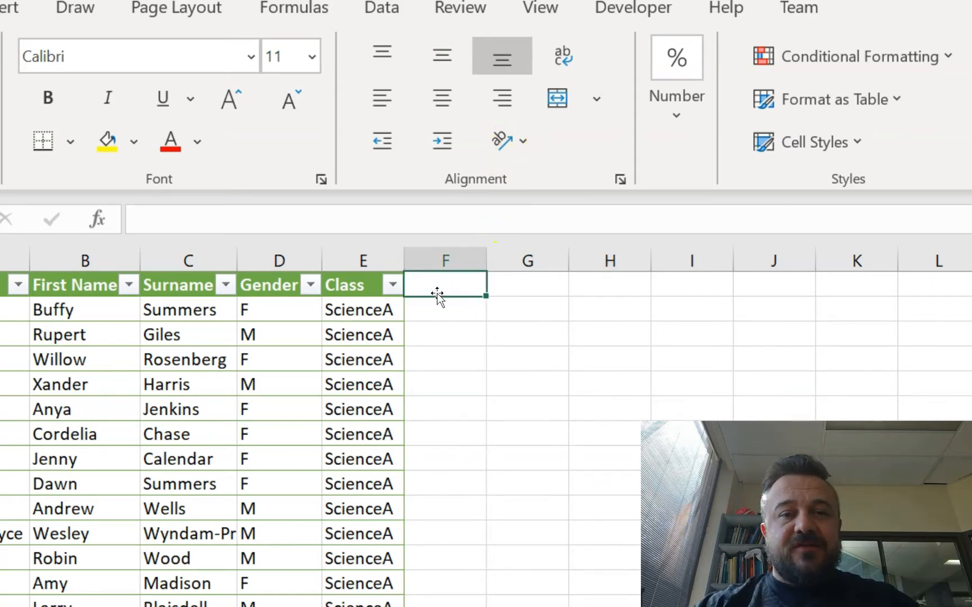
type("email")
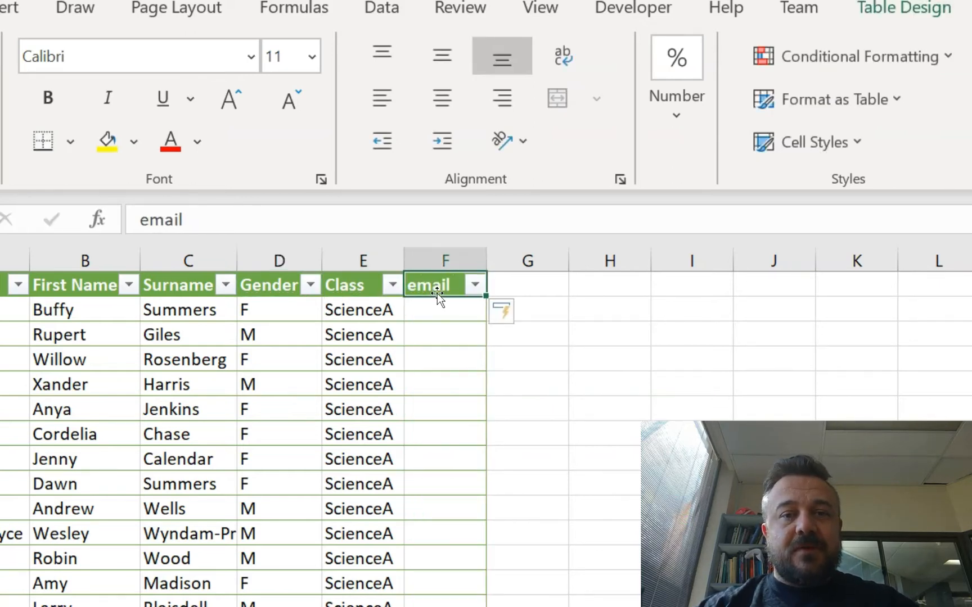
type("Email")
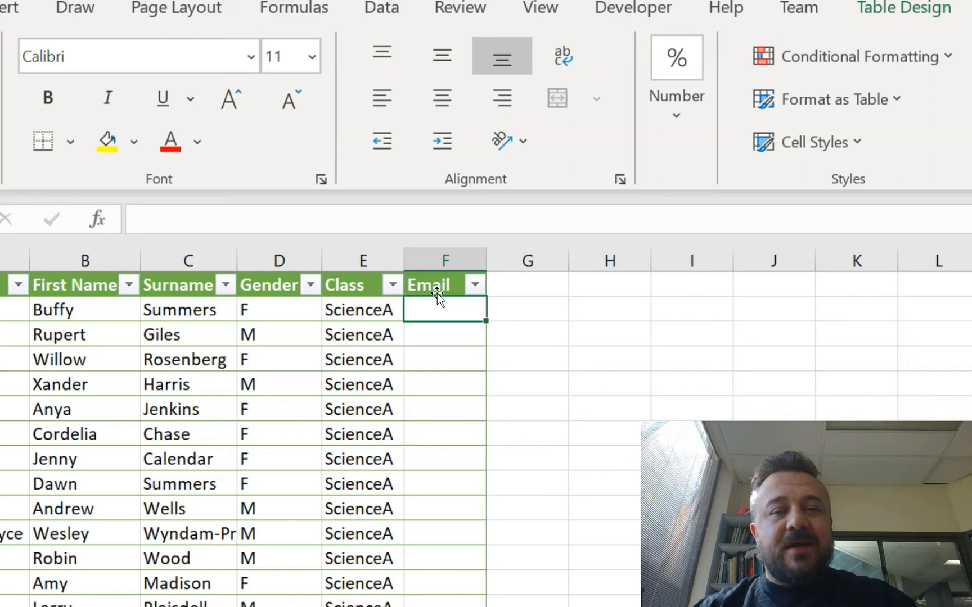
- Begin the F2 formula =CONCAT("23",TRIM( referencing the Surname cell, brackets closed
type("=C")
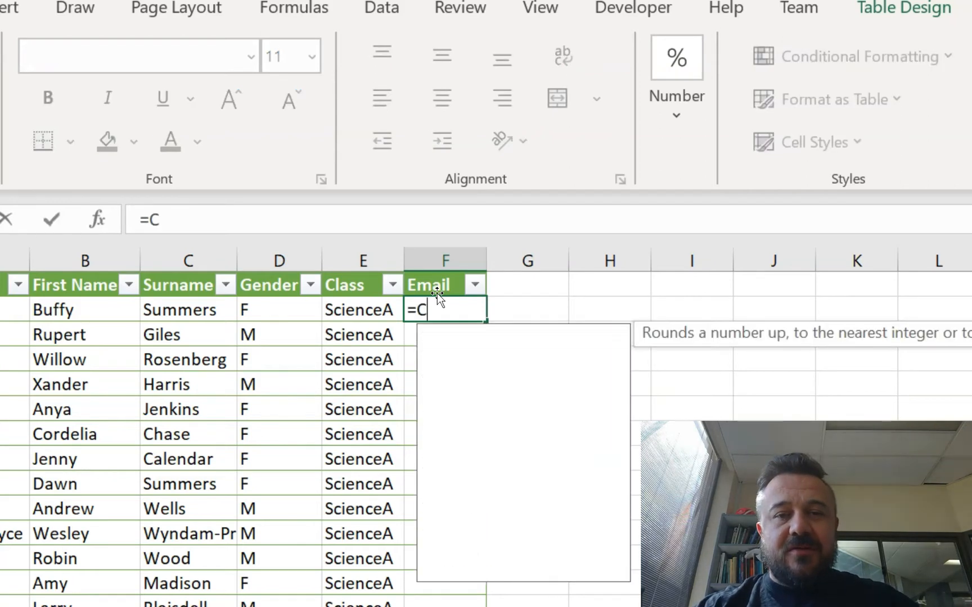
type("oncat")
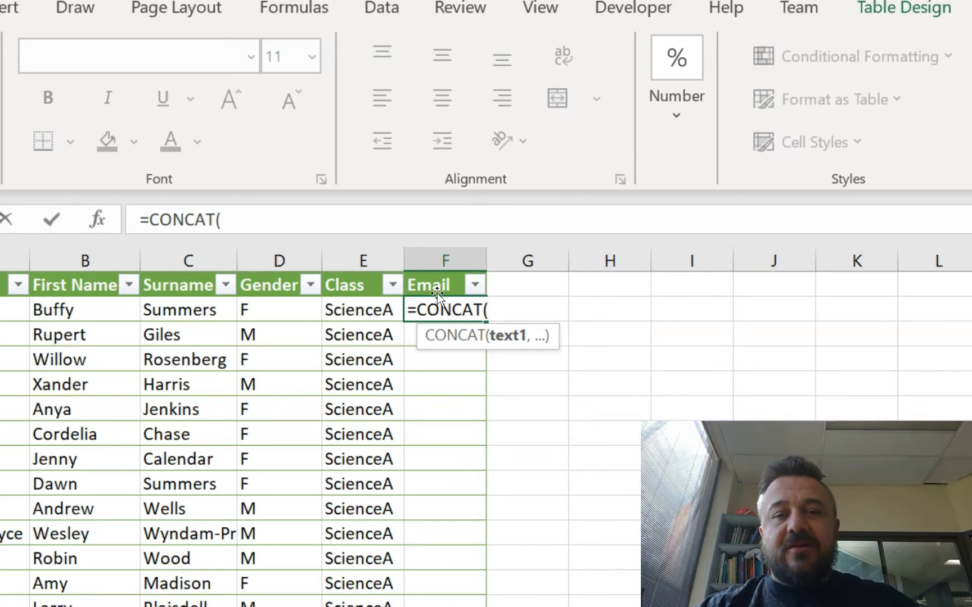
type("\"23")
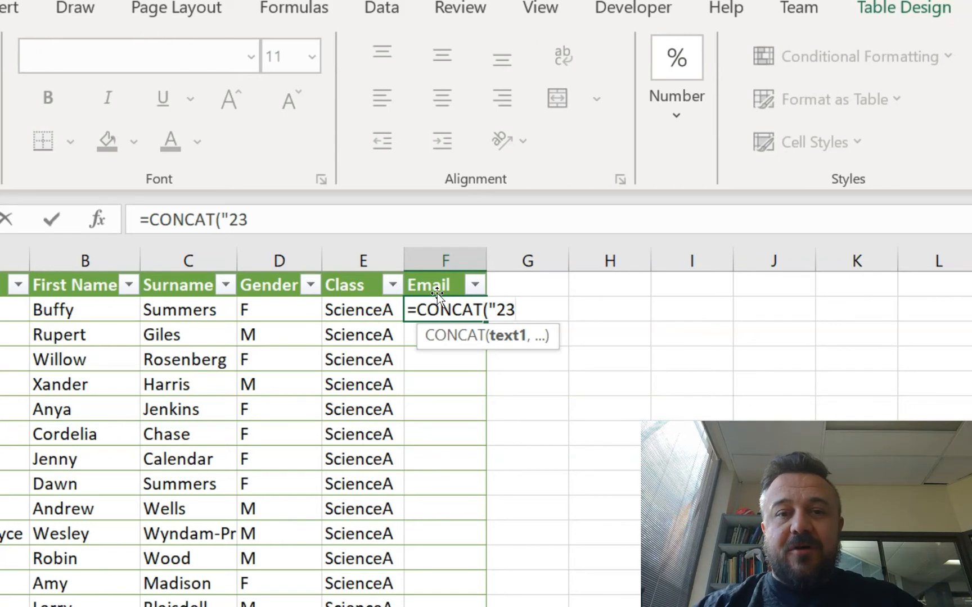
type("\",")
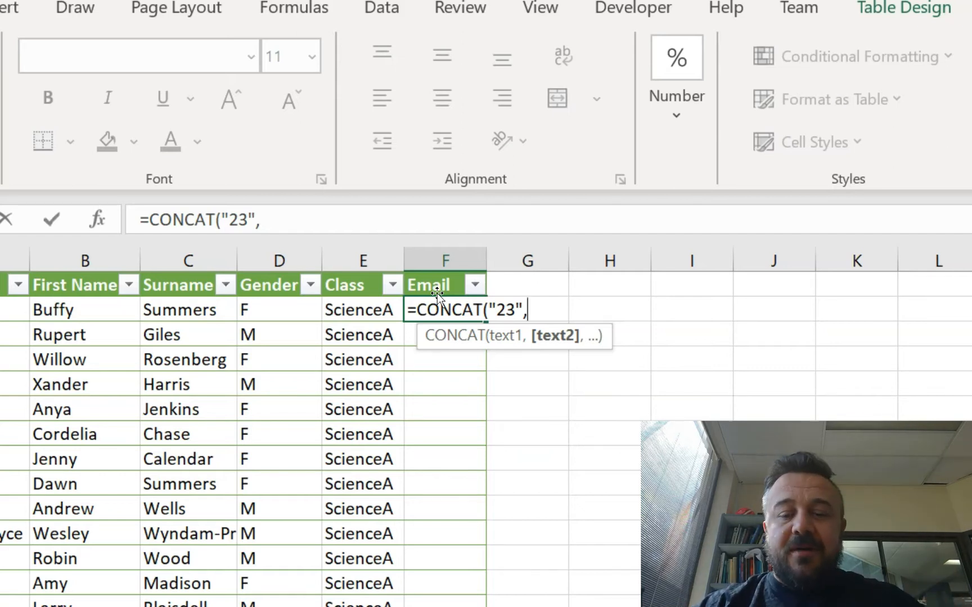
type("Trim")
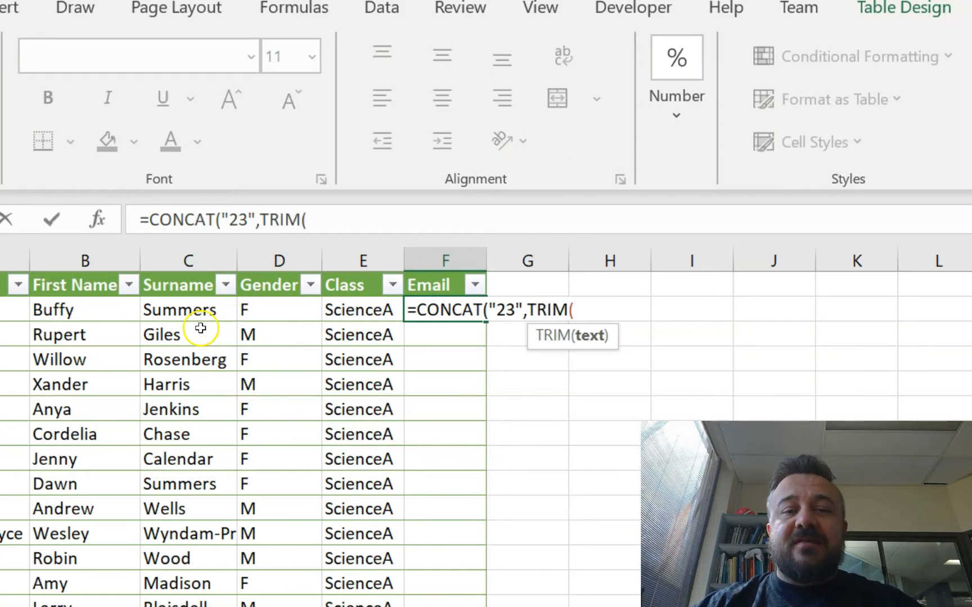
left_click(189, 310)
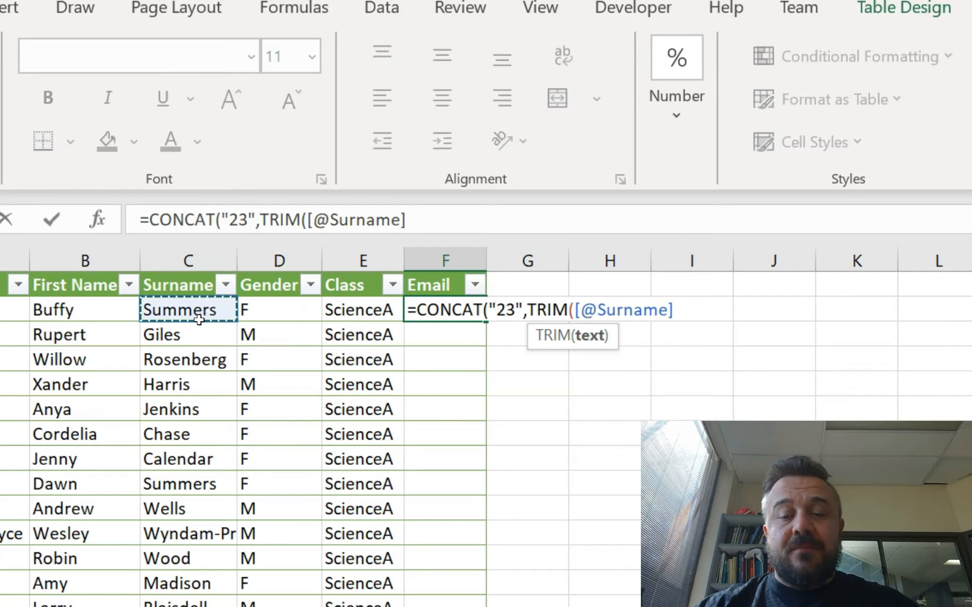
type(")")
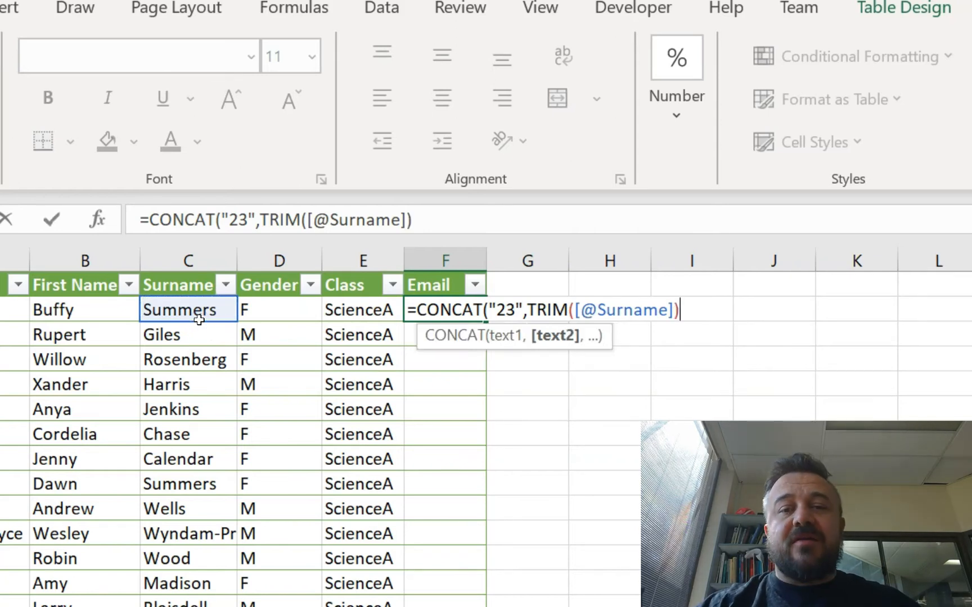
type(",")
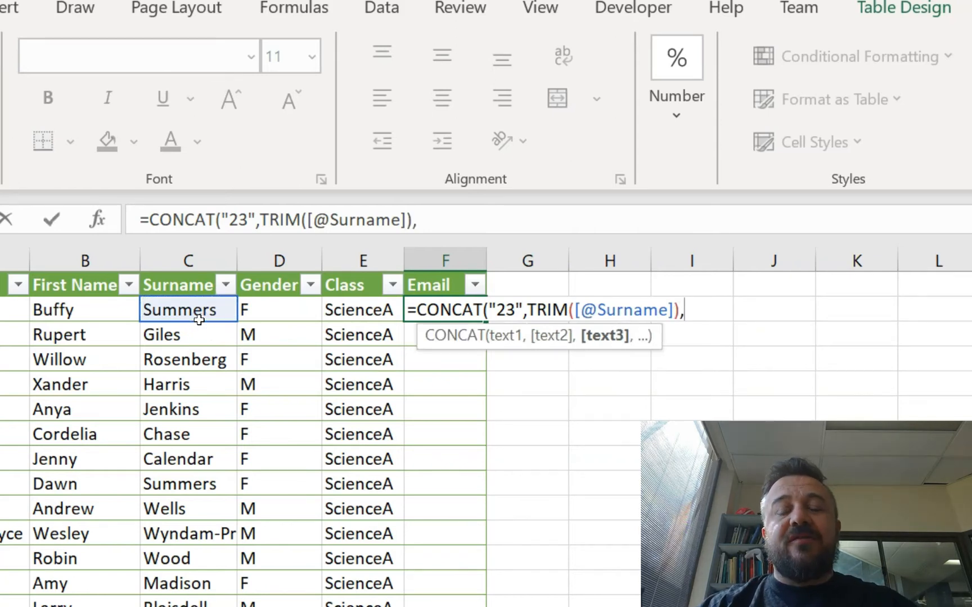
key("Backspace")
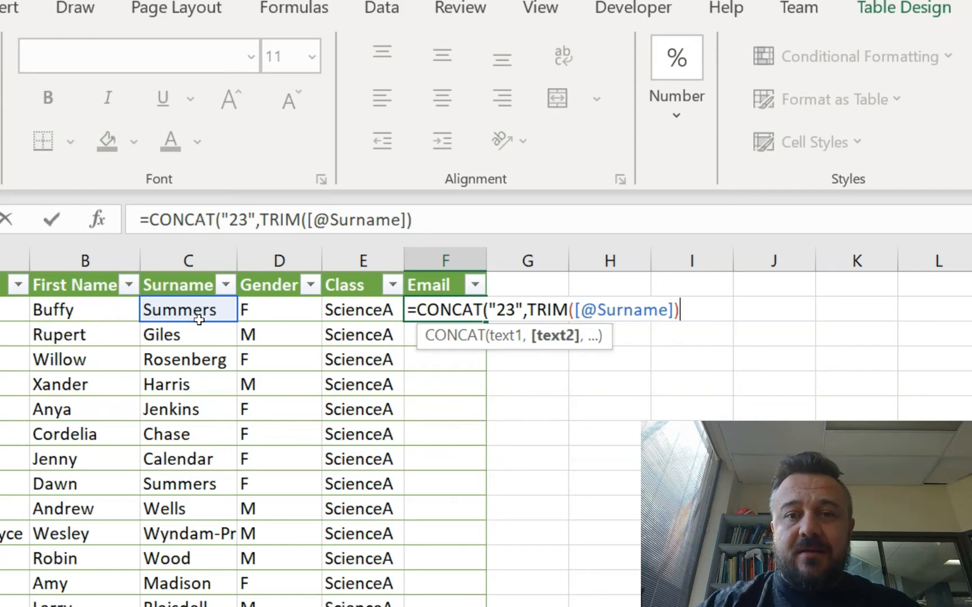
- Commit the formula to fill Email with values like 23Giles, then add a comma to extend it
type(")")
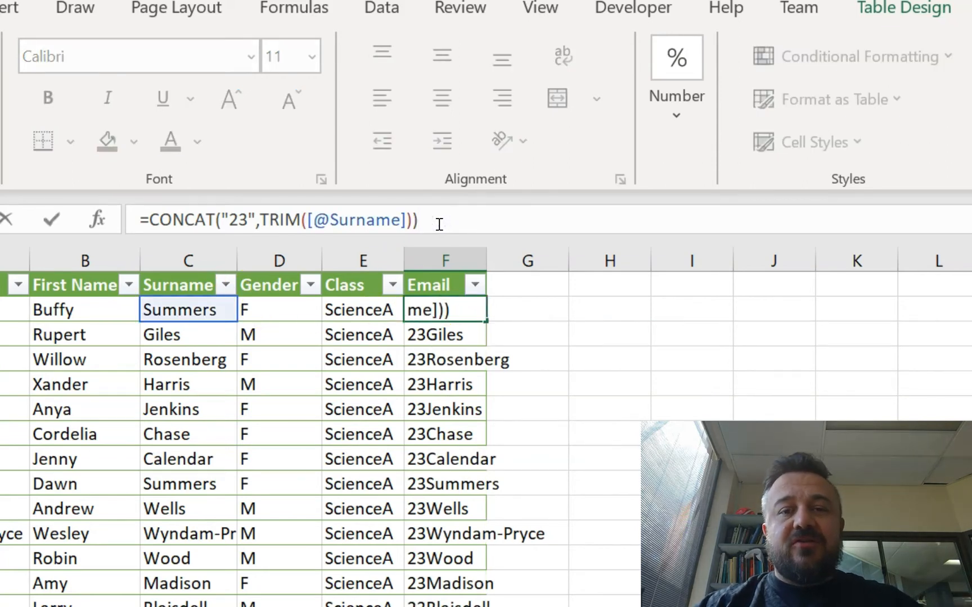
type(",")
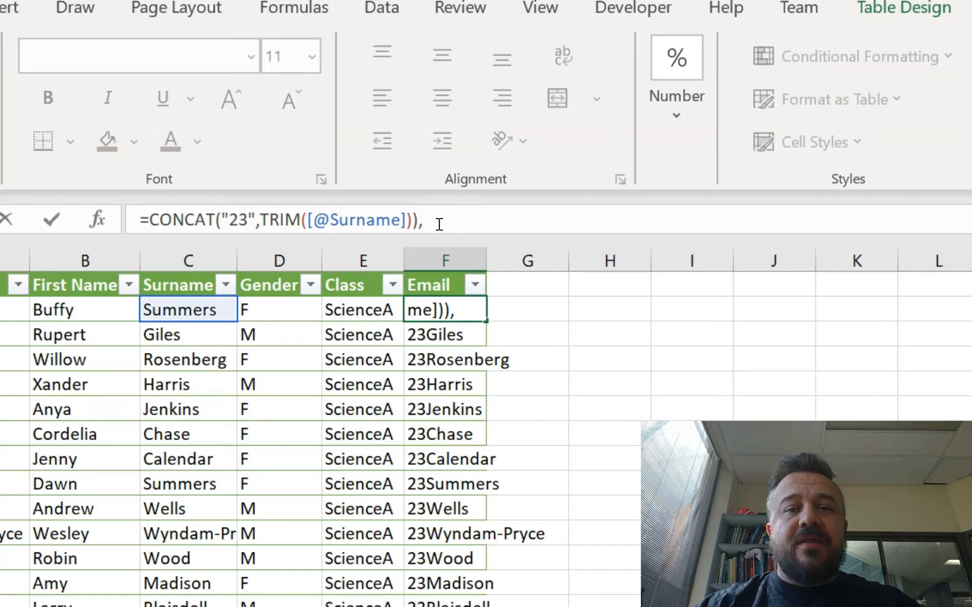
key("Backspace")
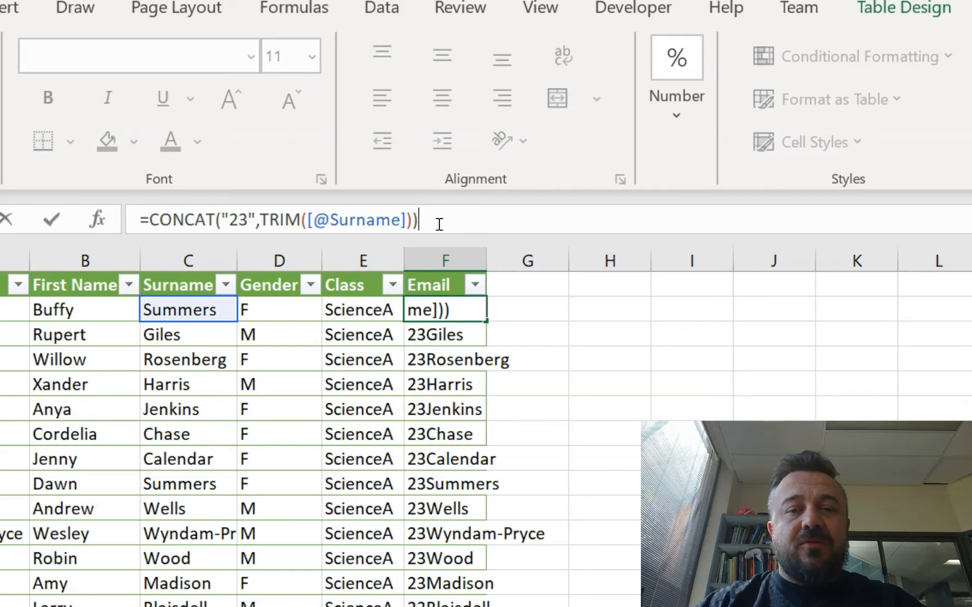
type(",")
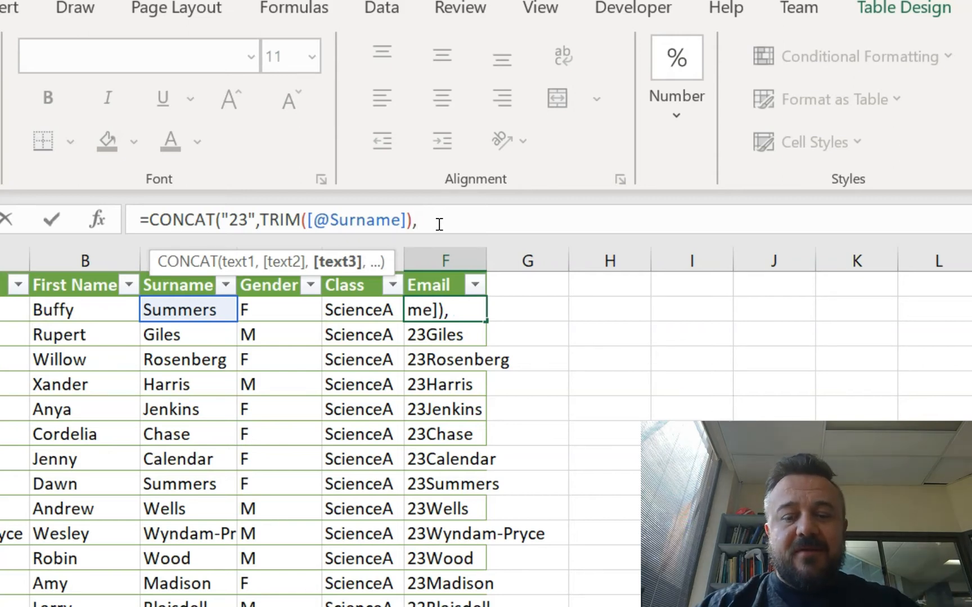
- Append TRIM(LEFT([@[First Name]],1)) as the next CONCAT argument for the initial
type("Left")
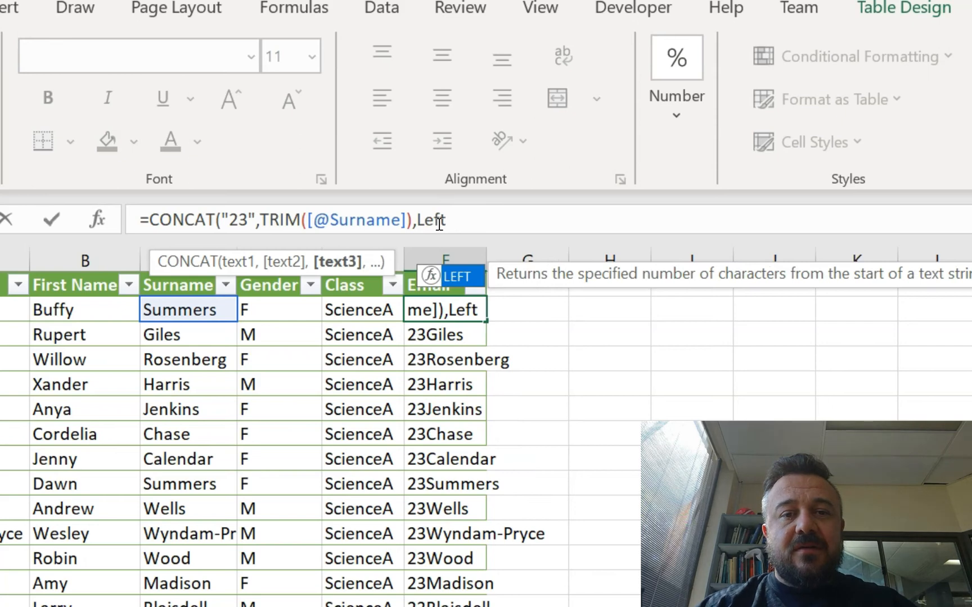
type("T")
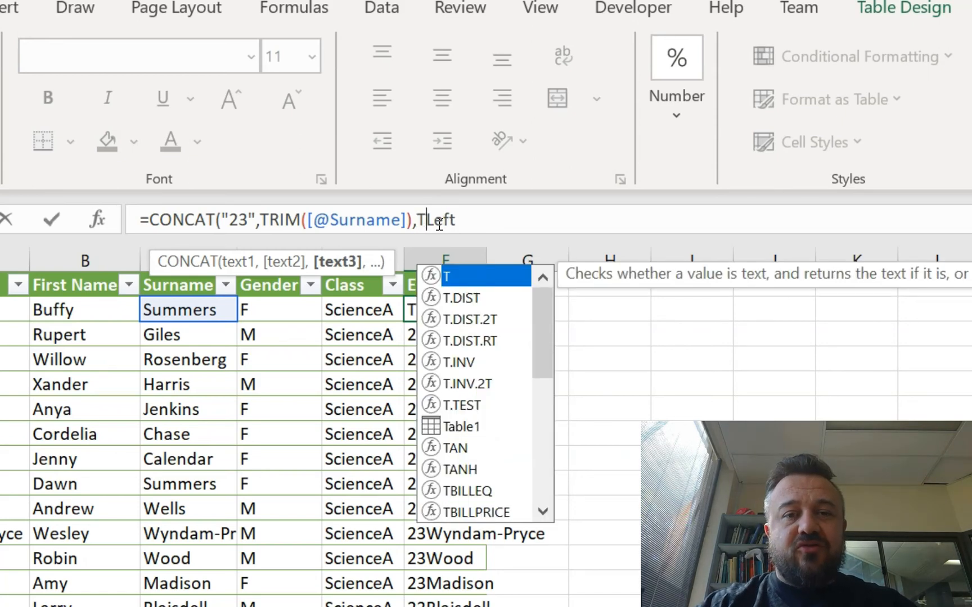
type("rim")
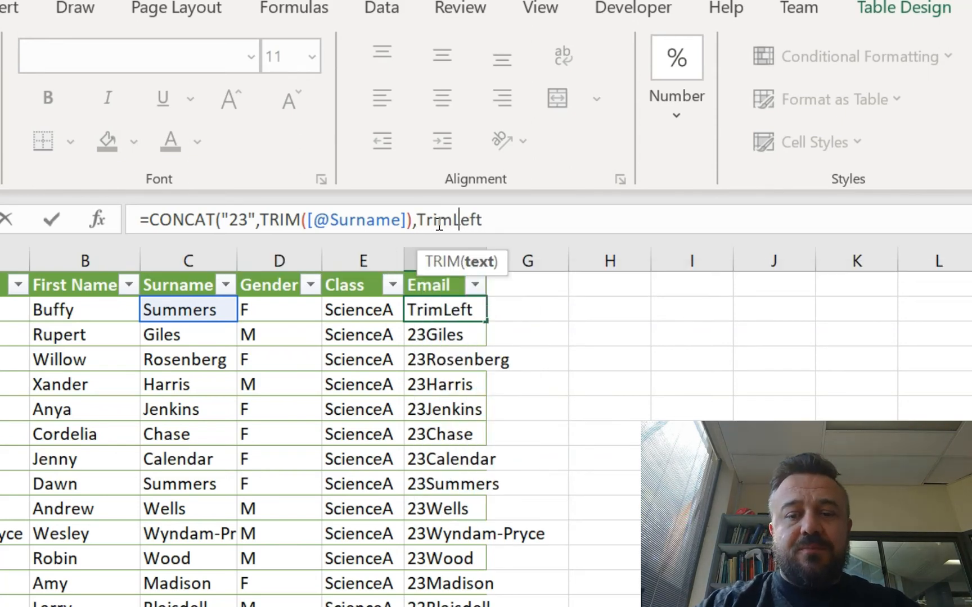
type("(")
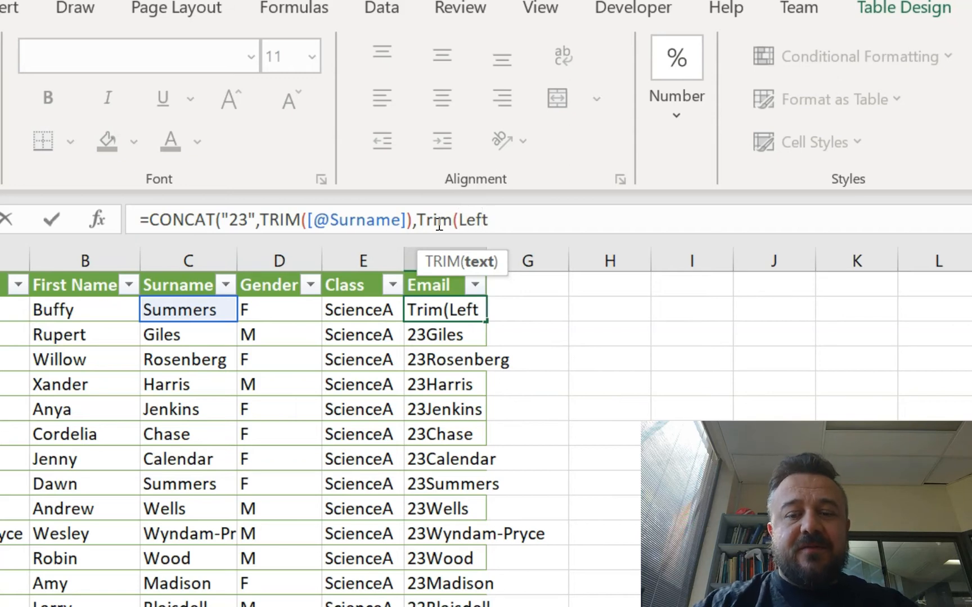
type("(")
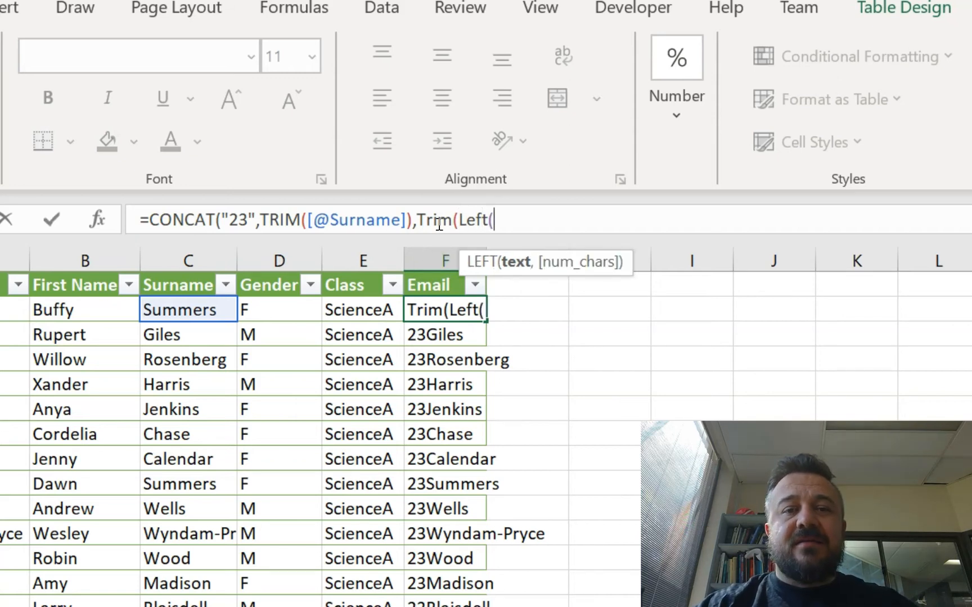
mouse_move(62, 313)
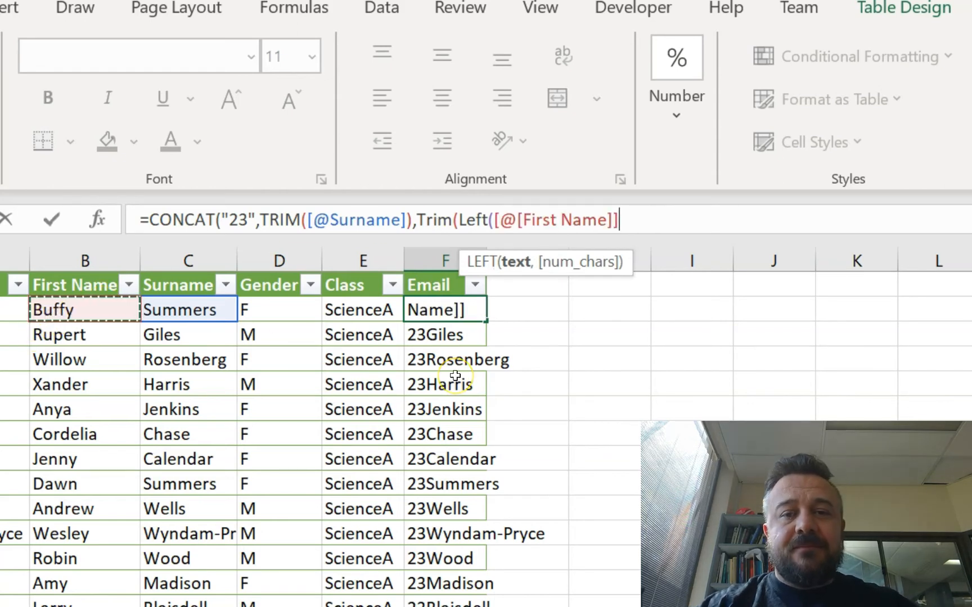
type(",")
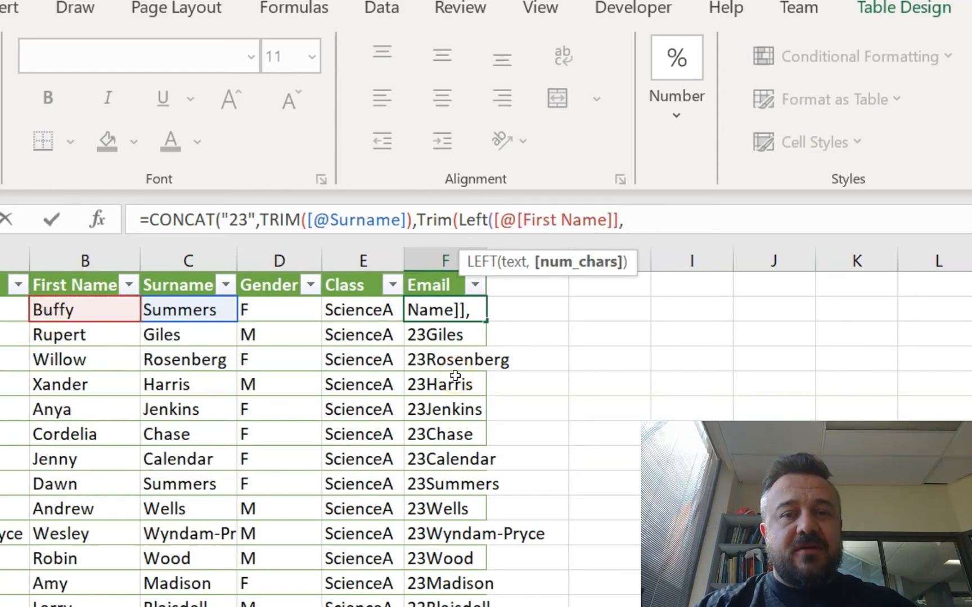
type("1")
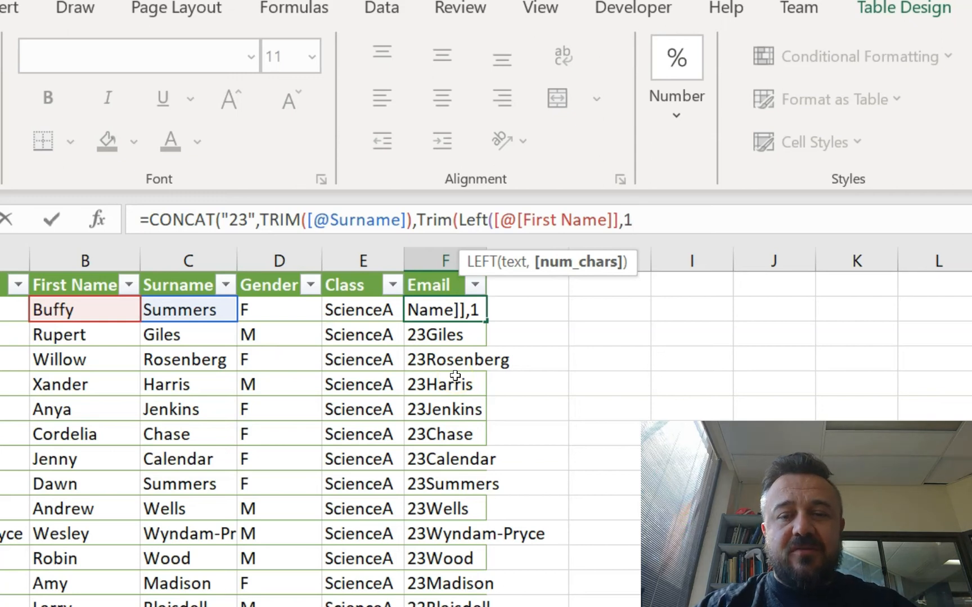
type(")")
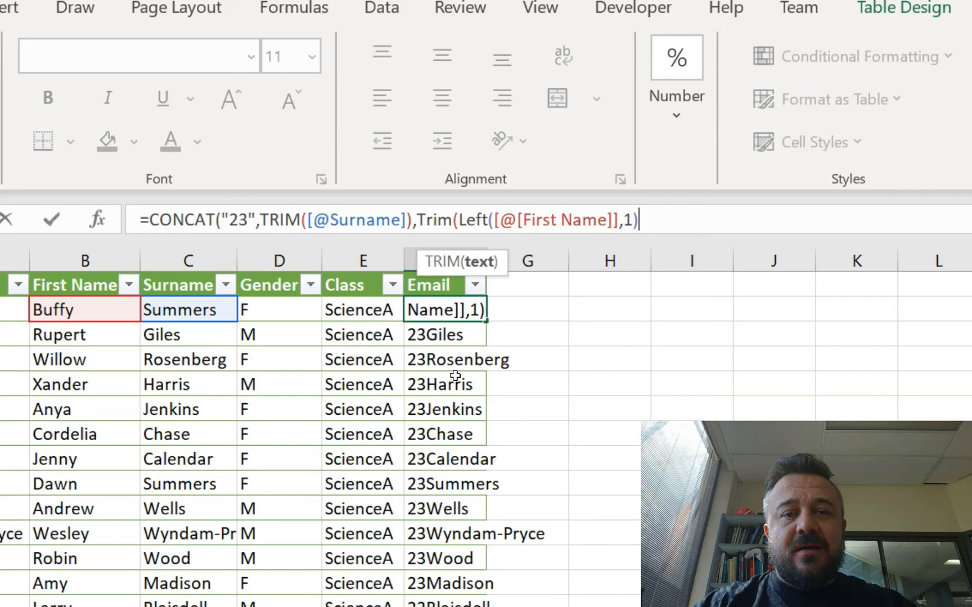
type(")")
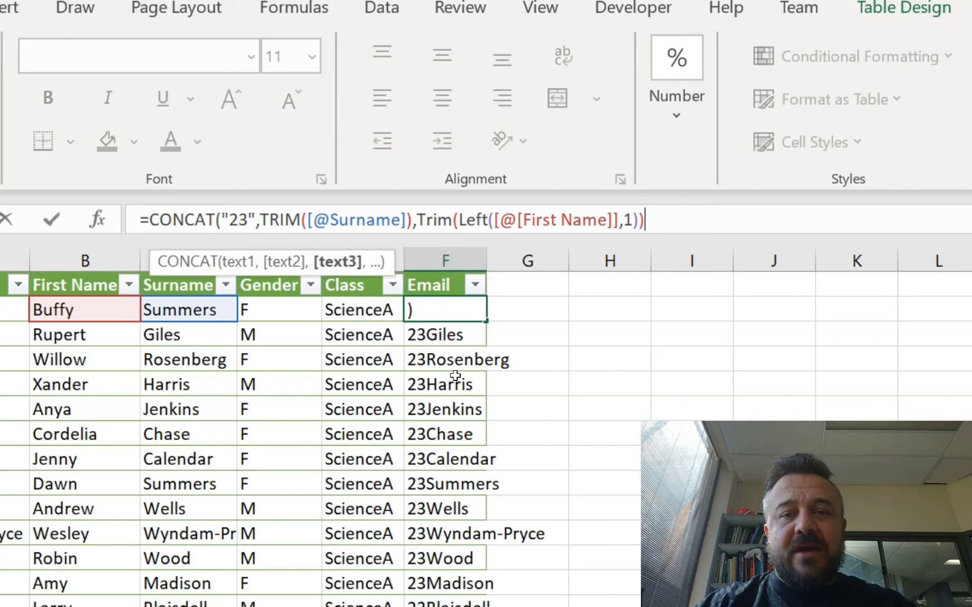
type(",")
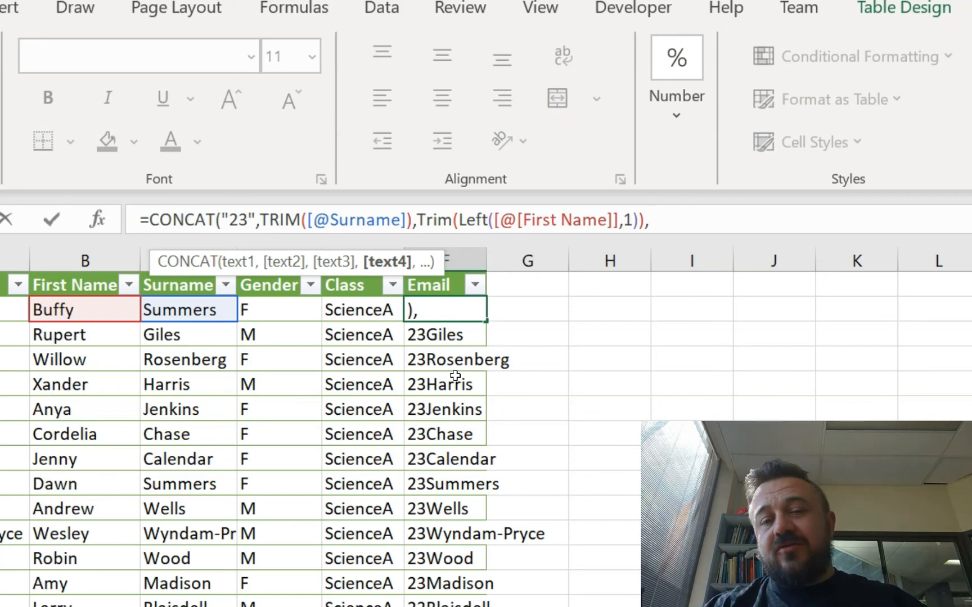
type("Table1[")
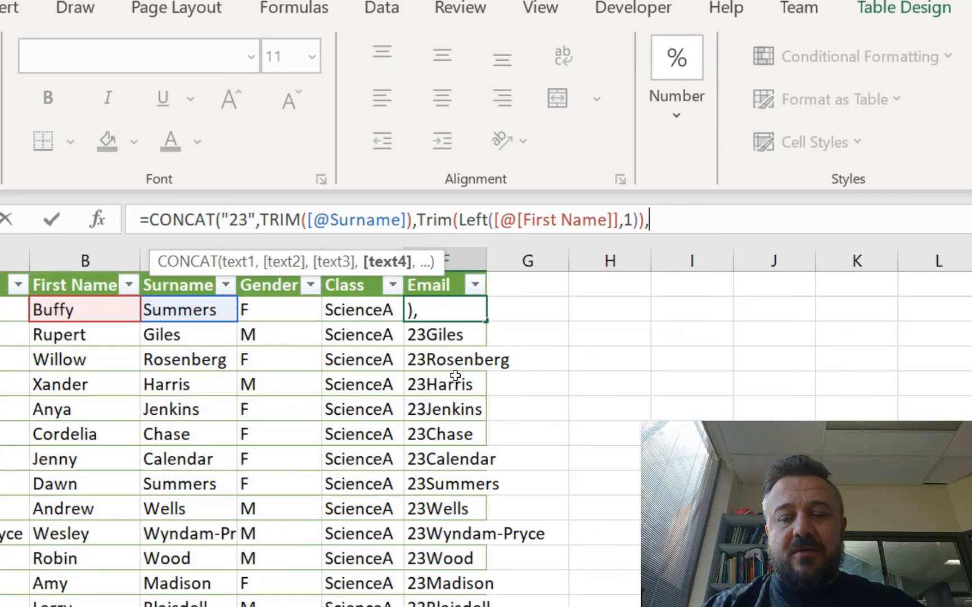
type("\"")
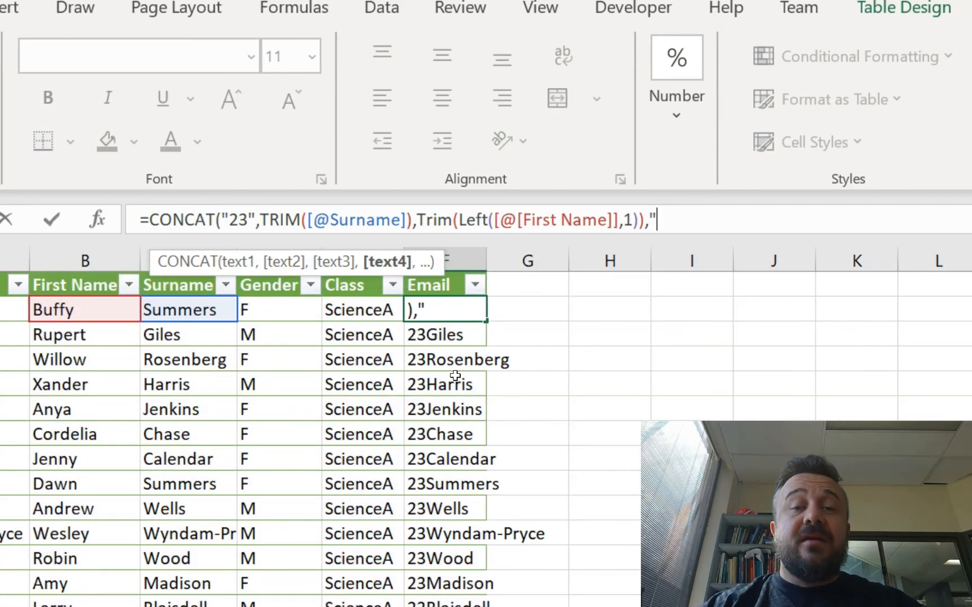
type("@")
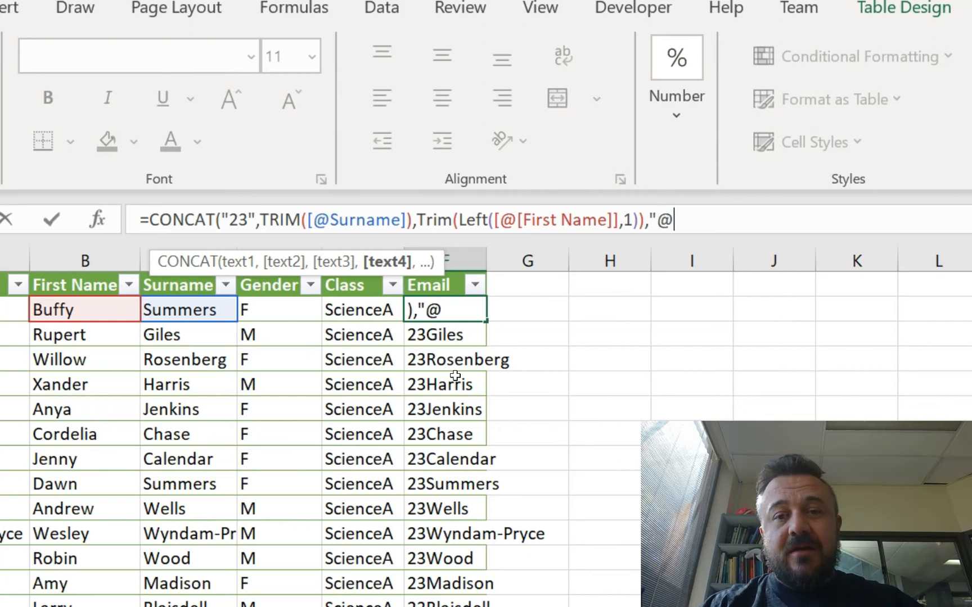
type("studen")
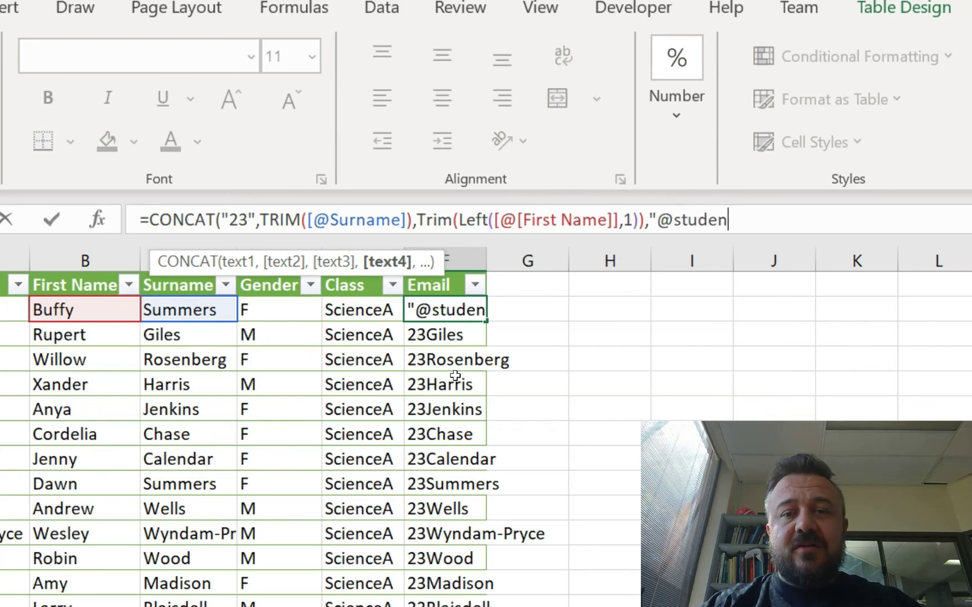
type("t.sch")
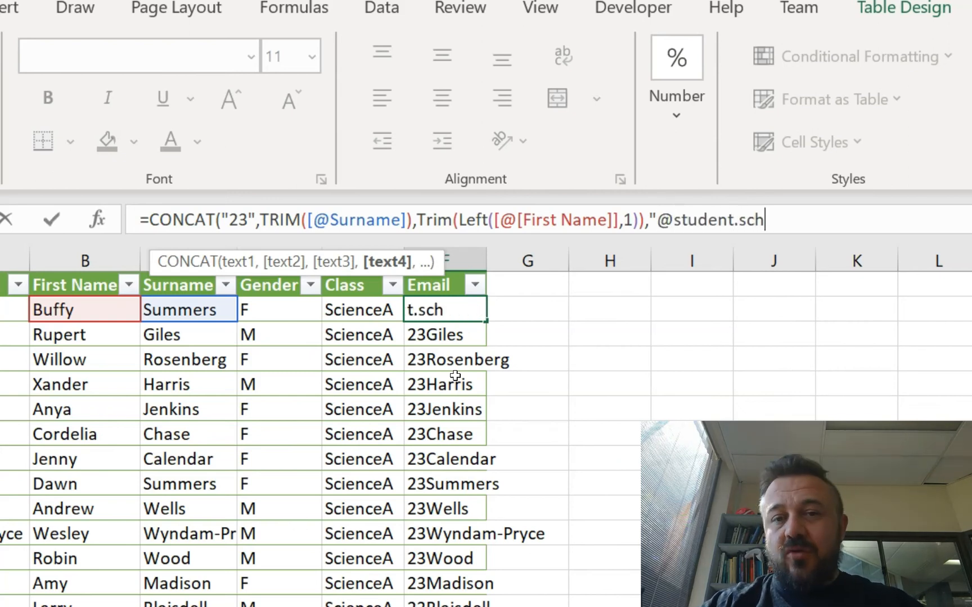
type("ool.edu")
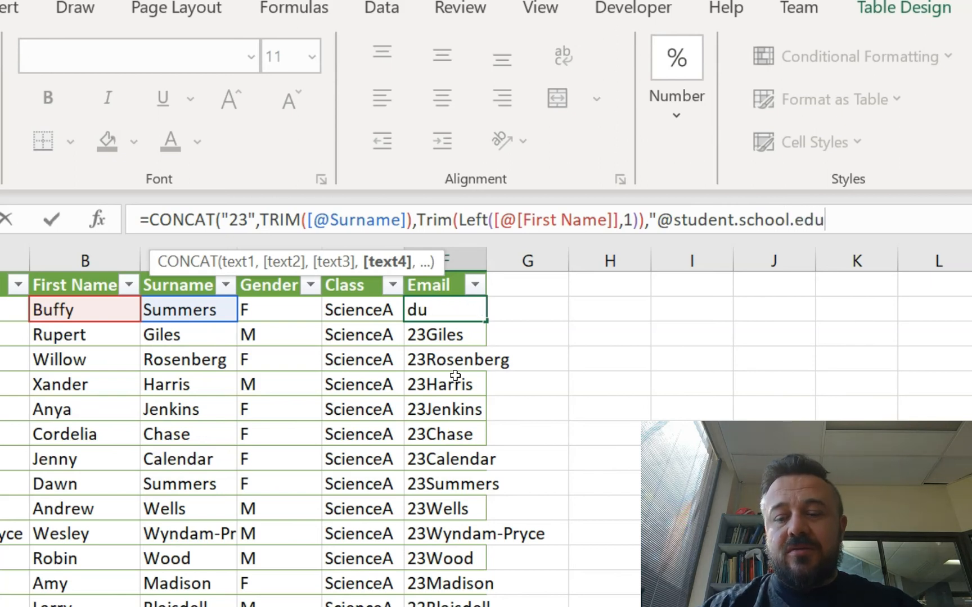
type("\")")
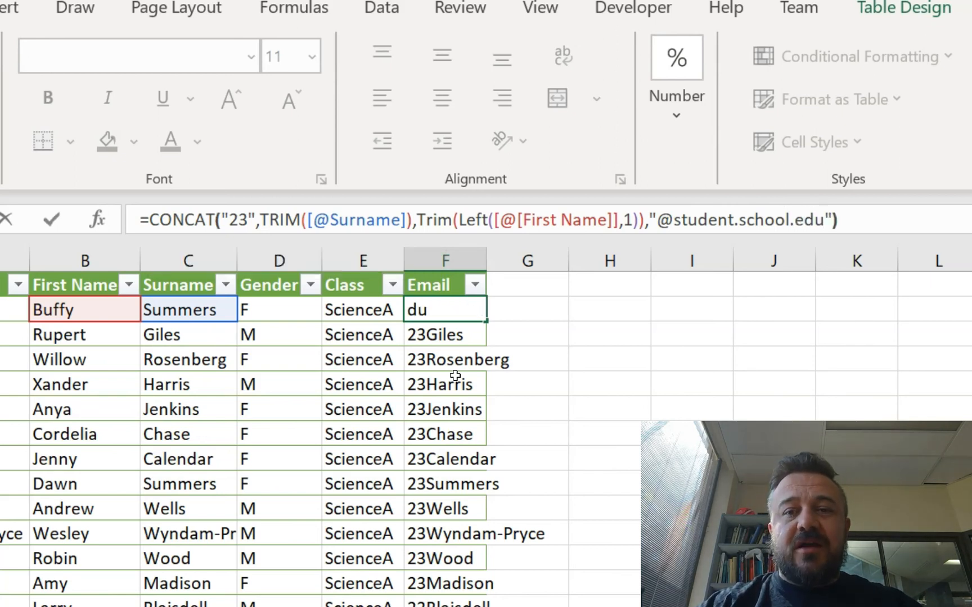
type("\")")
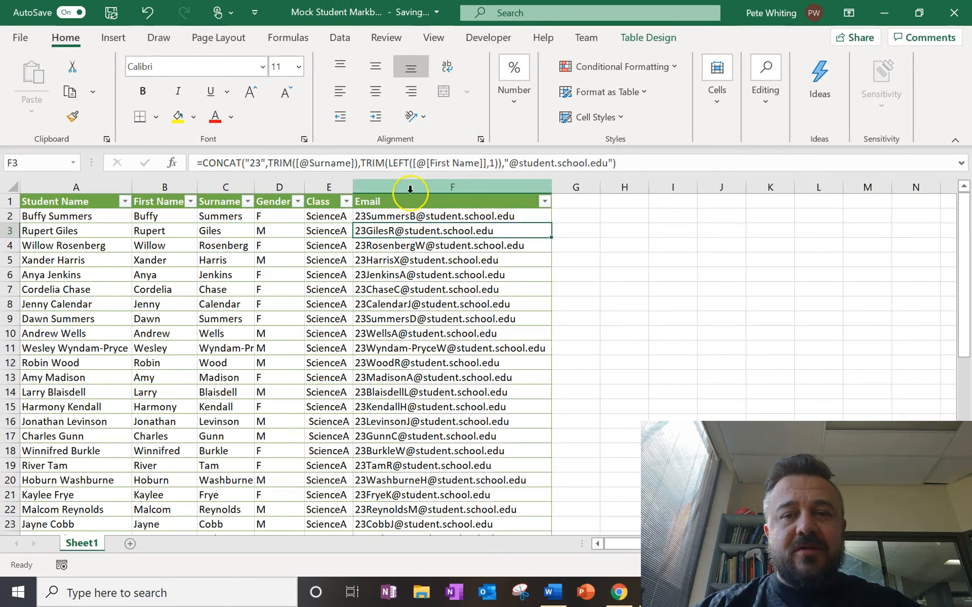
scroll("down", 3)
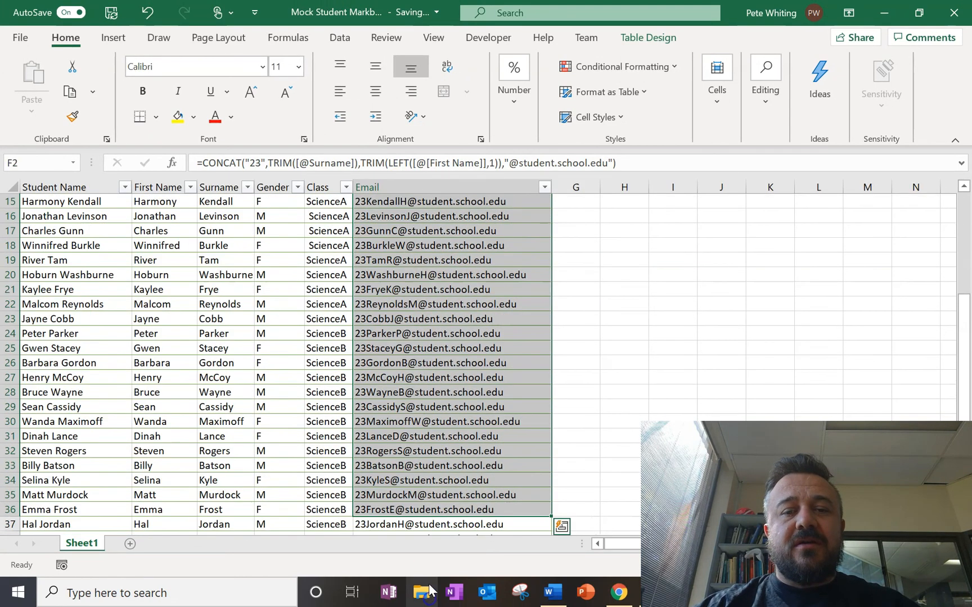
left_click(435, 333)
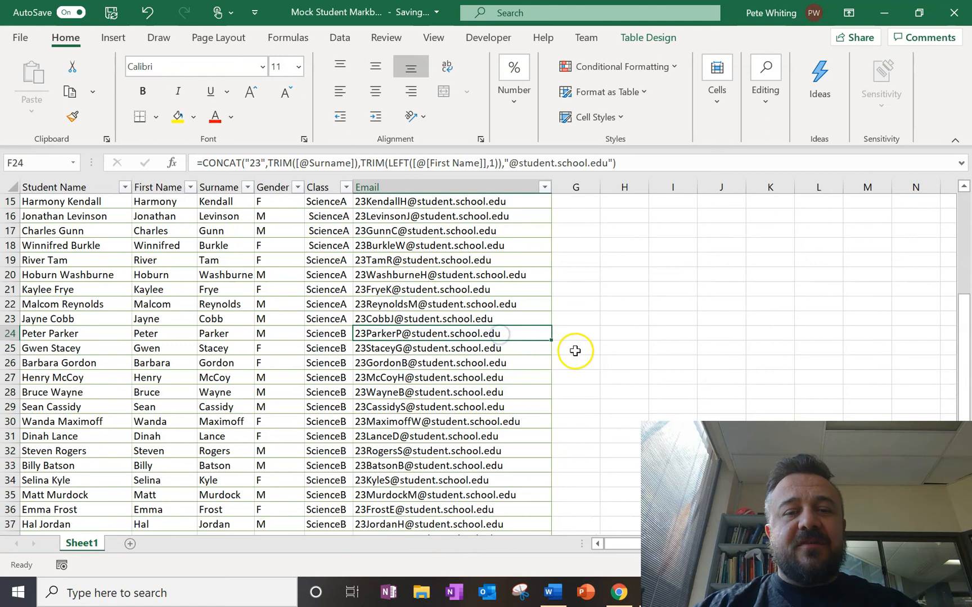
scroll("up", 3)
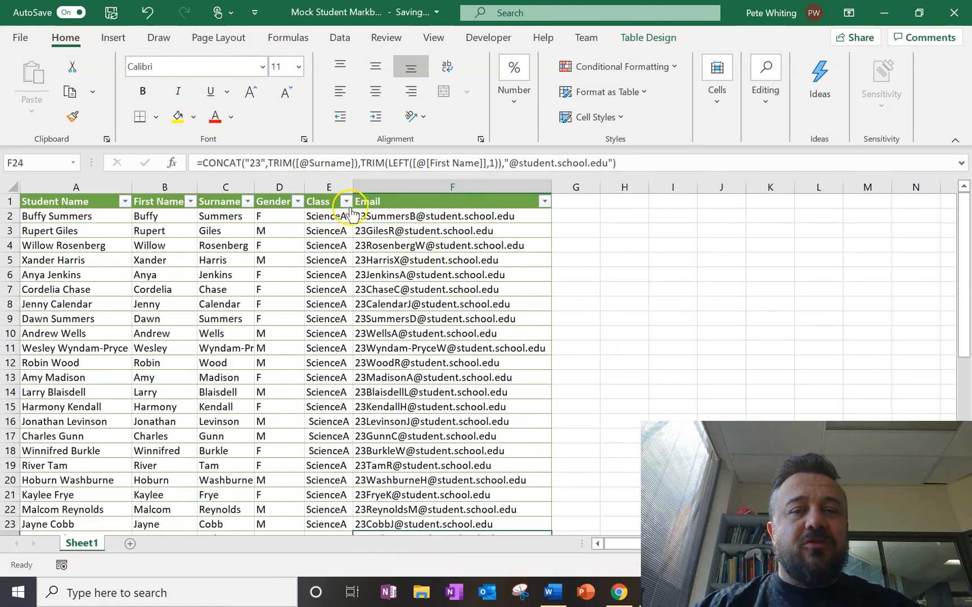
- Filter the Class column to ScienceB only, leaving 23 of 45 records
left_click(346, 201)
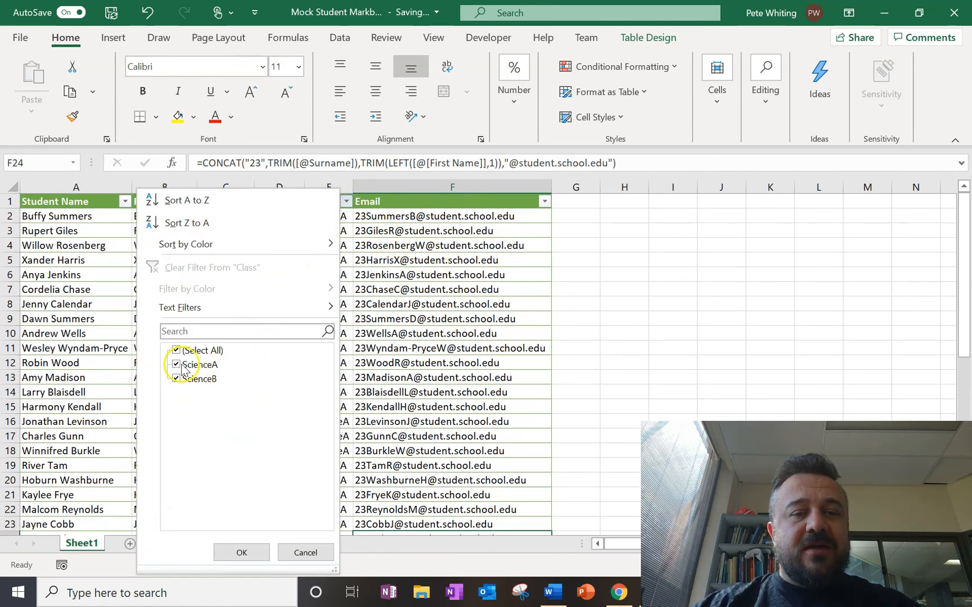
left_click(240, 552)
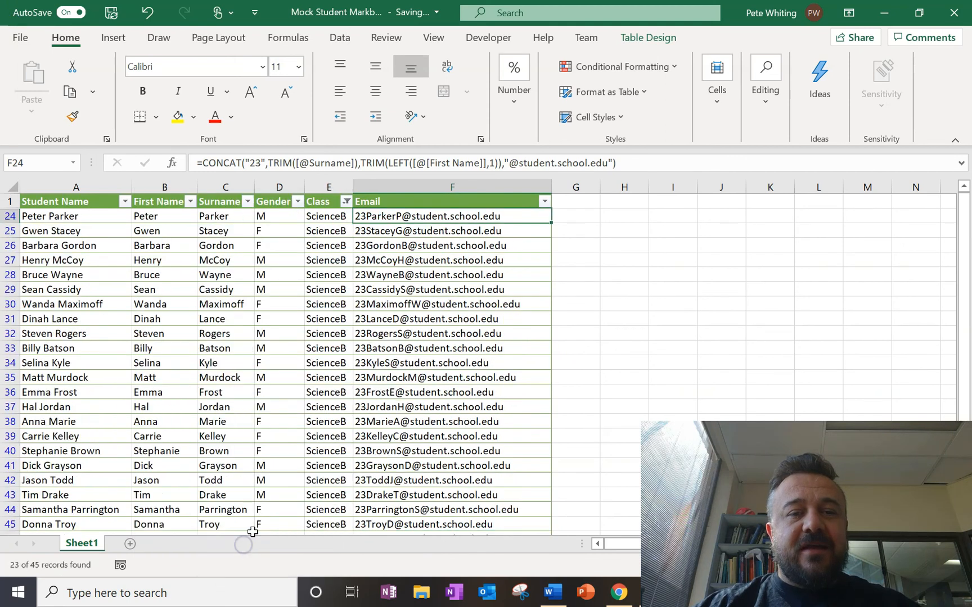
scroll("down", 3)
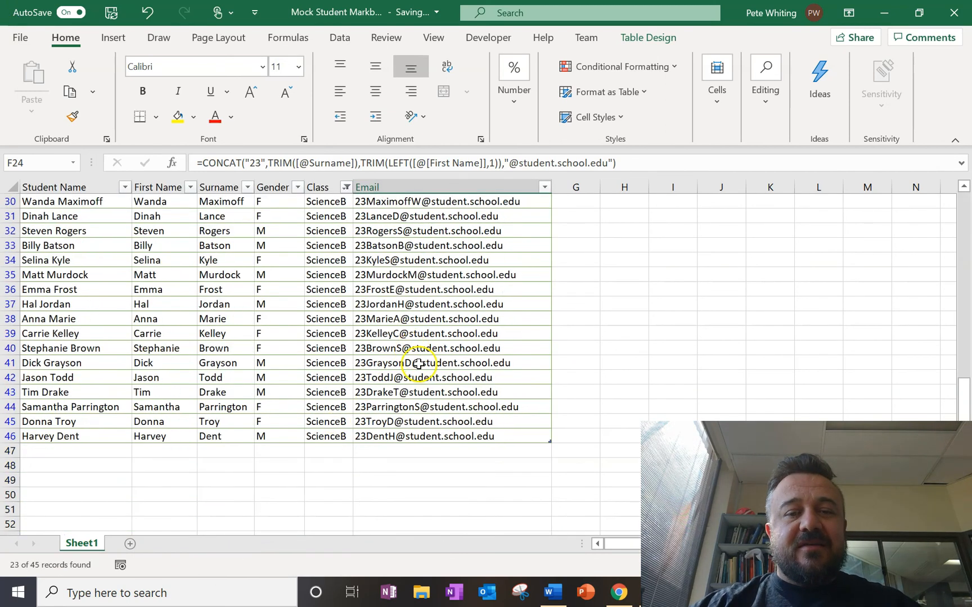
scroll("up", 3)
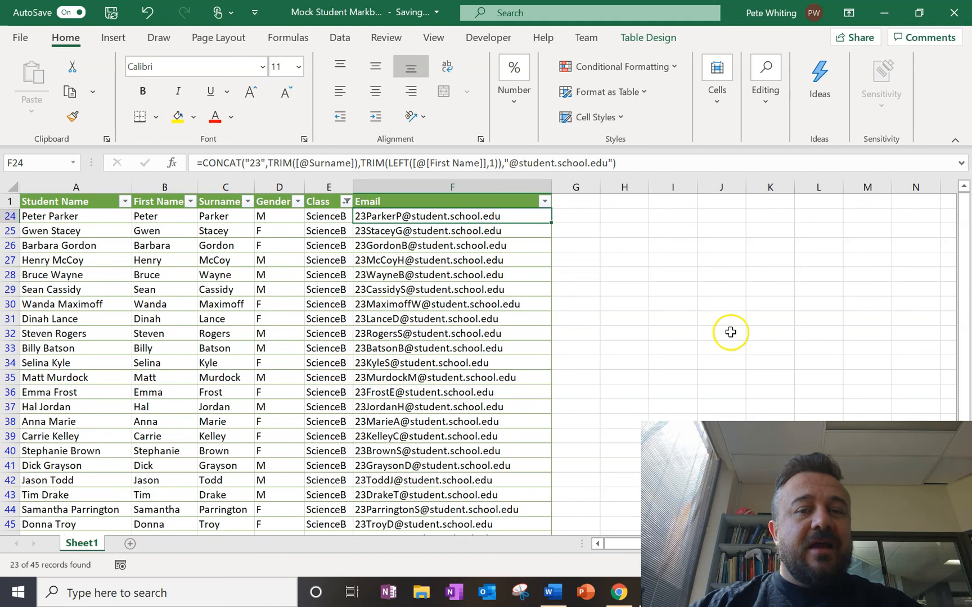
mouse_move(456, 439)
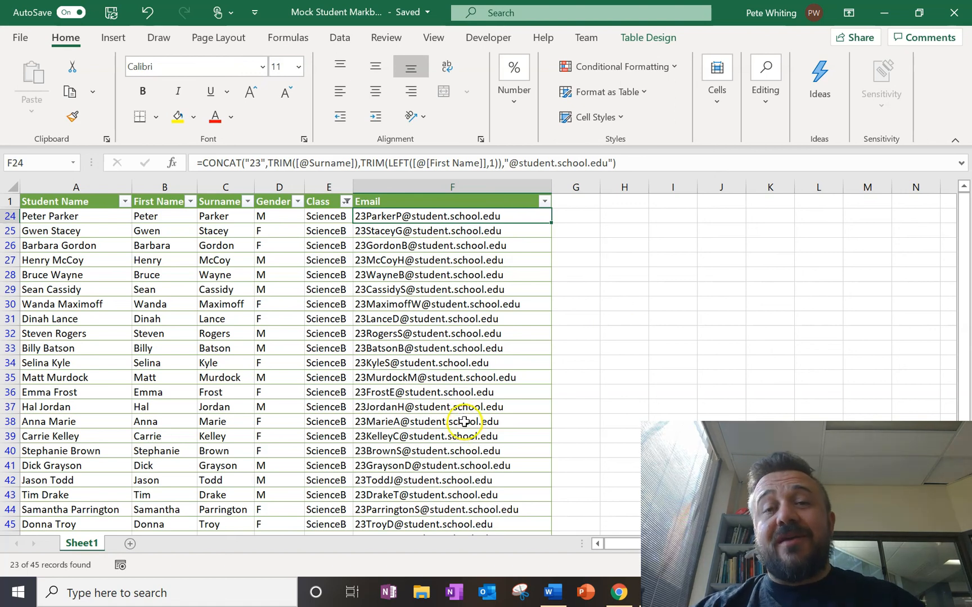
mouse_move(447, 451)
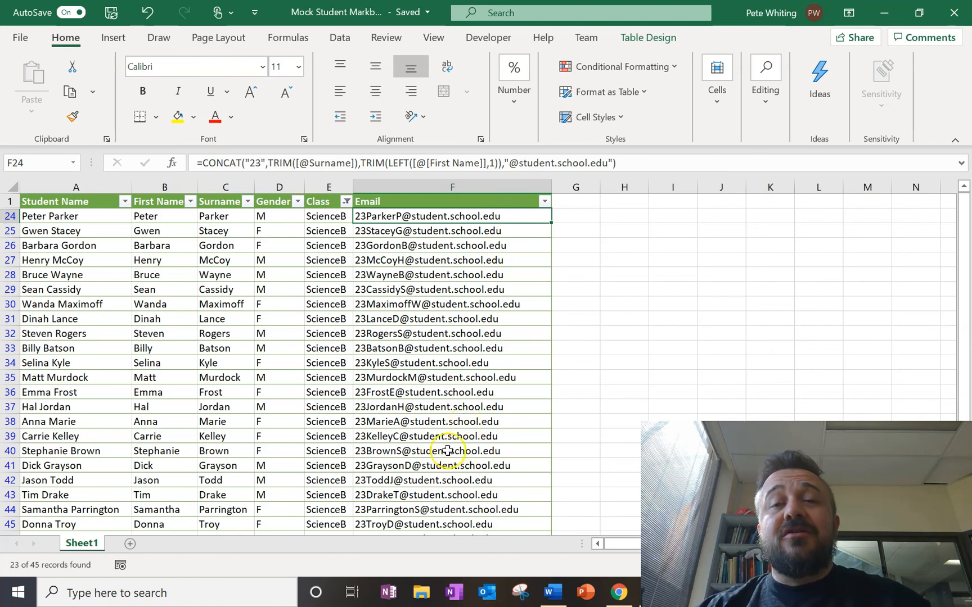
mouse_move(427, 471)
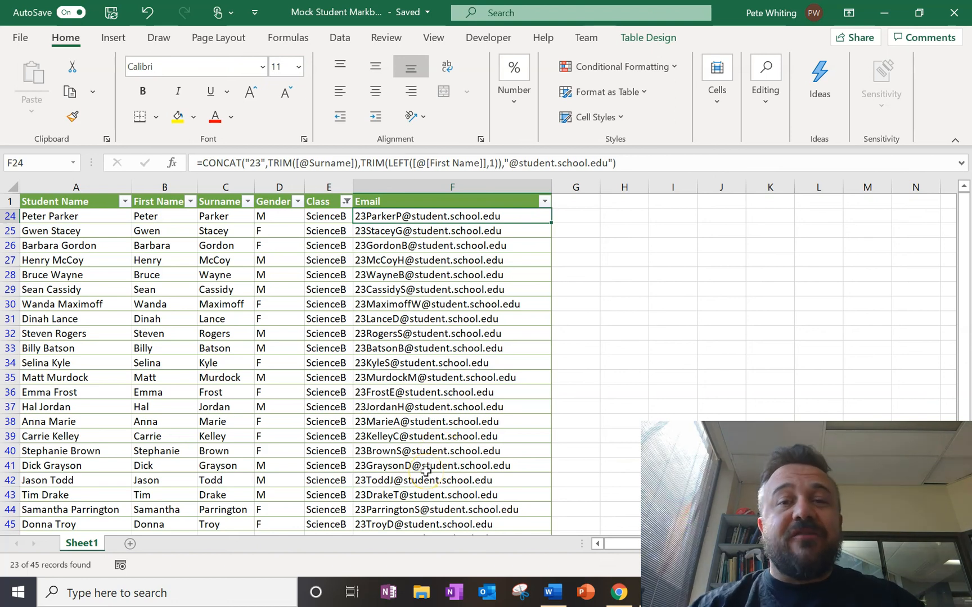